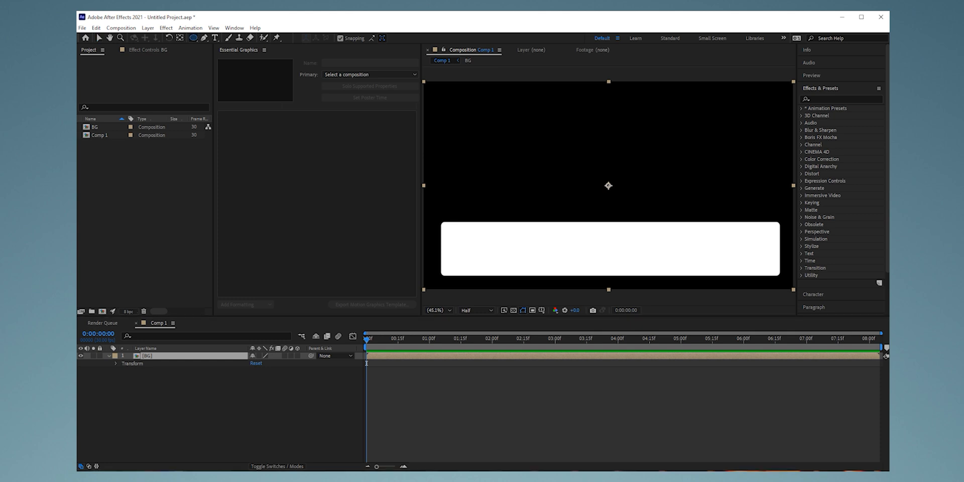
Draw a circle mask at the left end of the BG bar and set Mask 1 to None
click(195, 38)
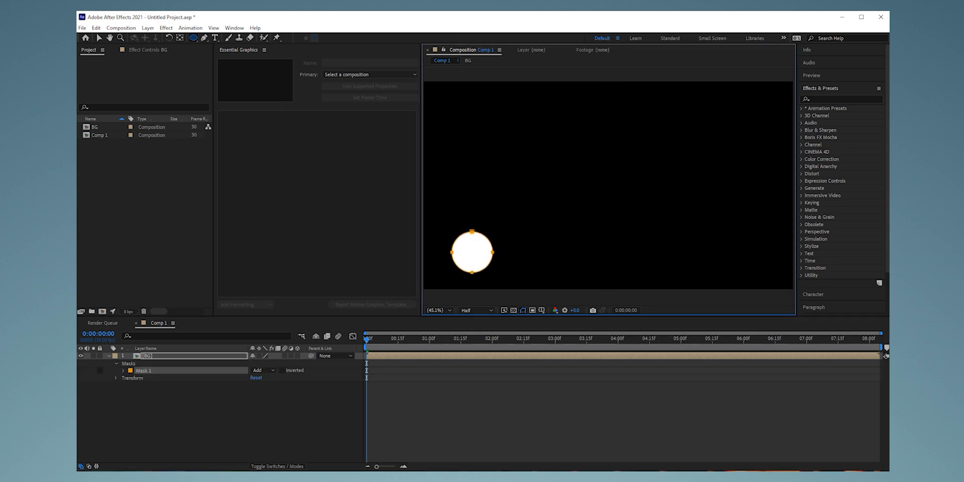
click(262, 370)
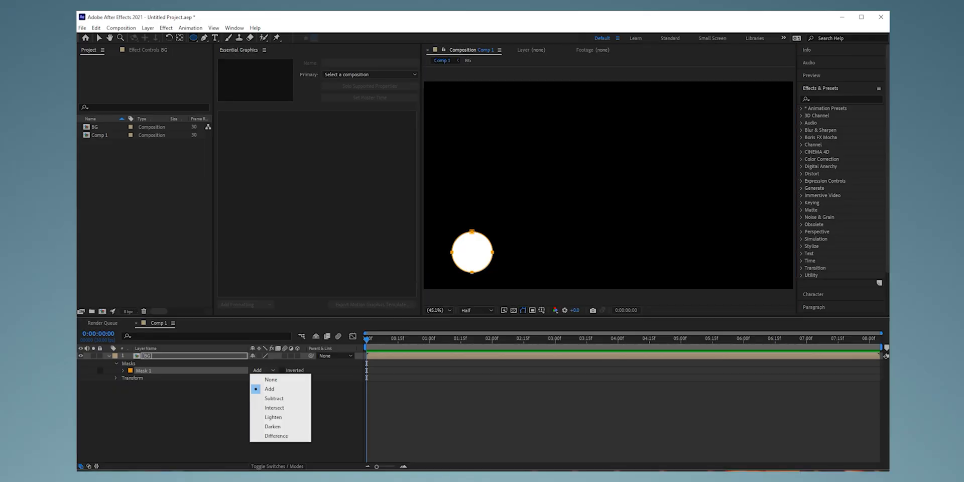
click(270, 380)
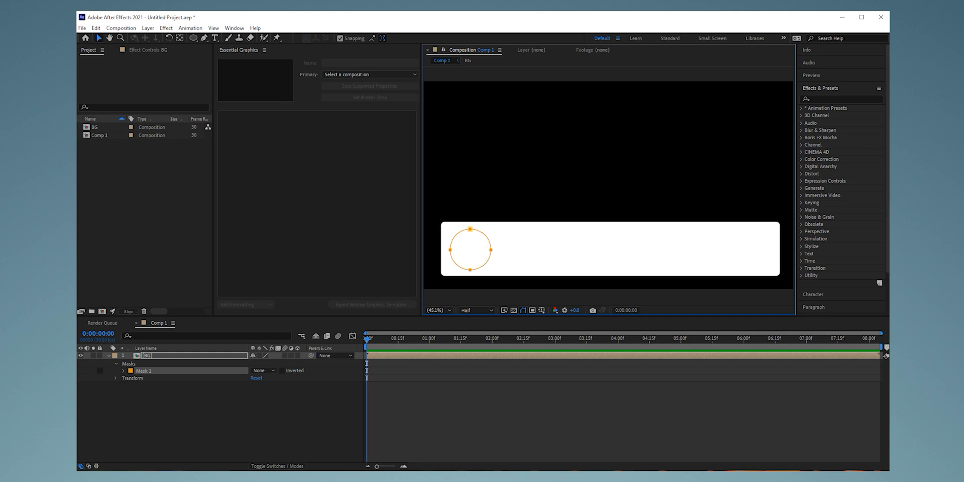
Switch Mask 1's mode to Subtract so the circle cuts a hole in the bar
click(263, 370)
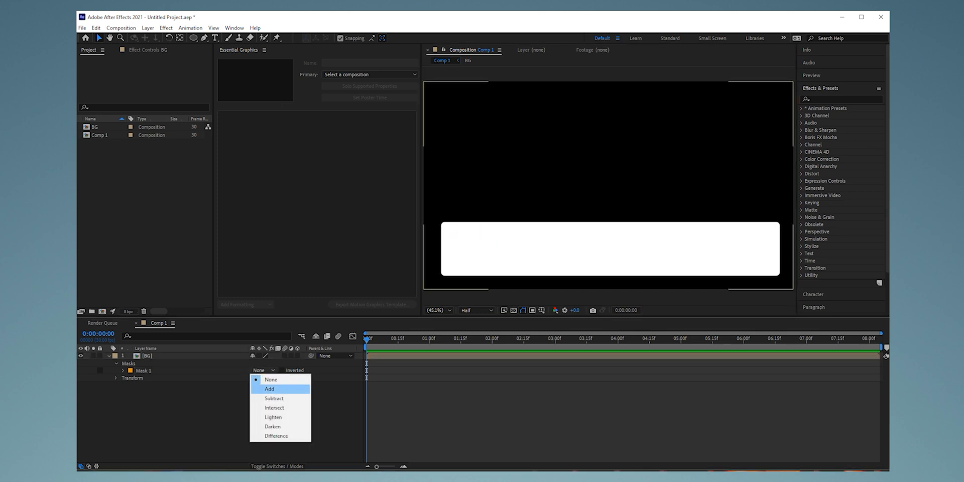
click(274, 398)
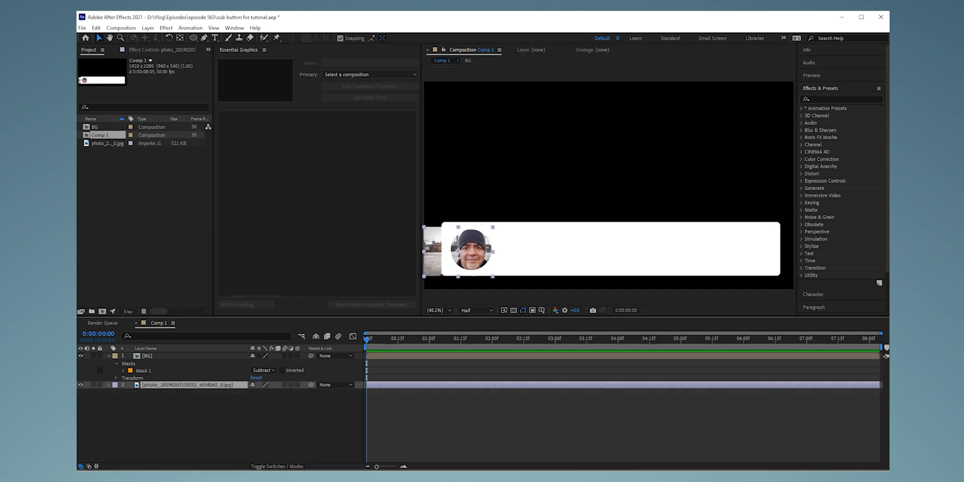
Place the portrait photo below the BG layer, scaled to 20% inside the circular hole
click(191, 39)
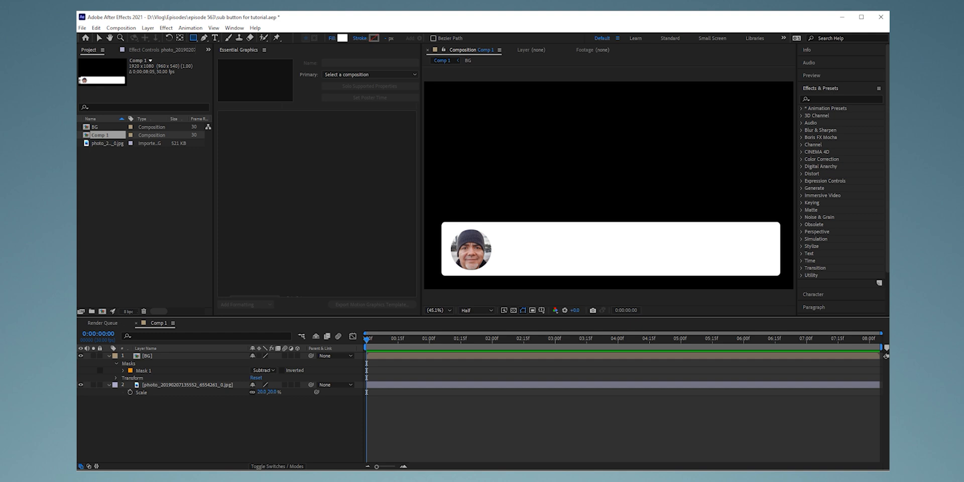
Deselect all layers and draw Shape Layer 1's rectangle across the bar's right side
click(191, 39)
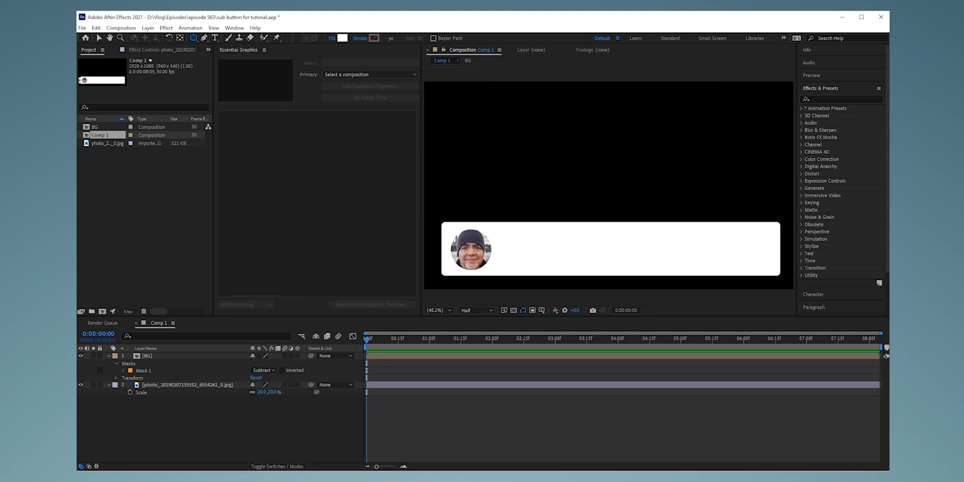
drag(625, 235, 771, 260)
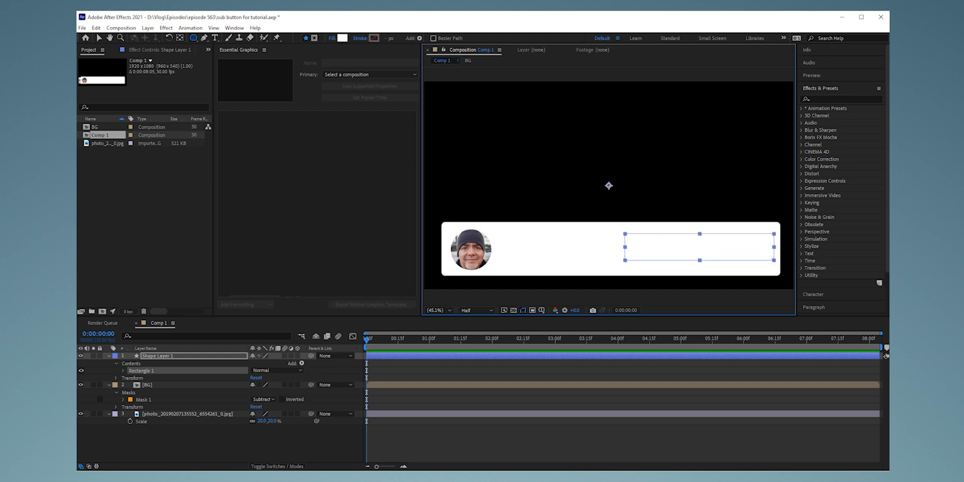
Fill the button rectangle red, leave the stroke unchanged, and reopen Fill for darker CC0000
click(341, 38)
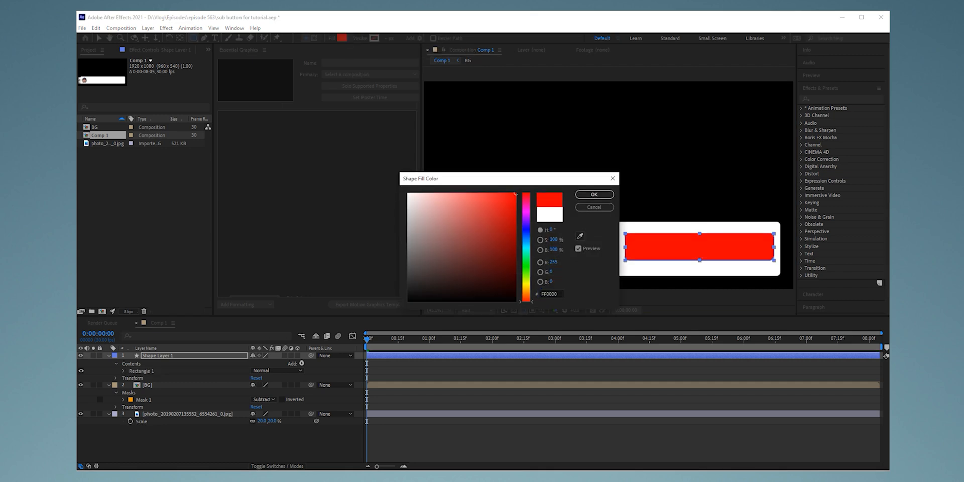
click(594, 194)
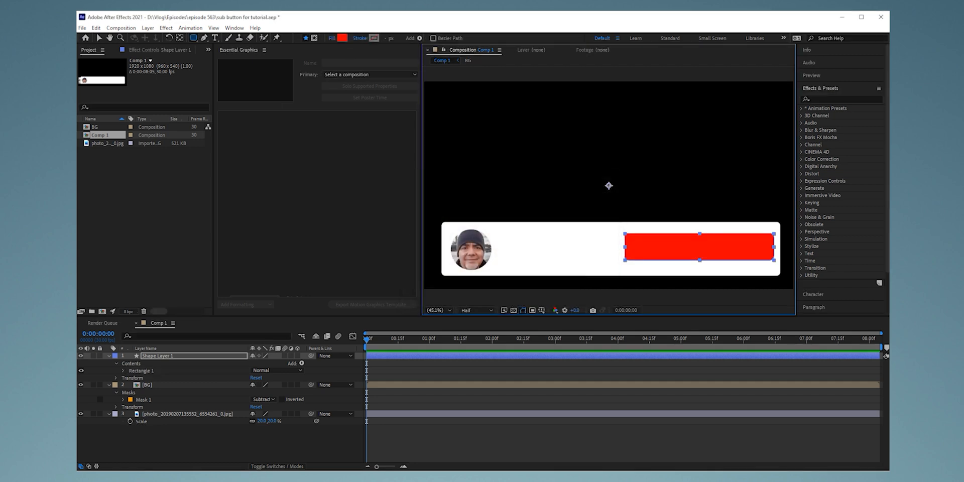
click(374, 37)
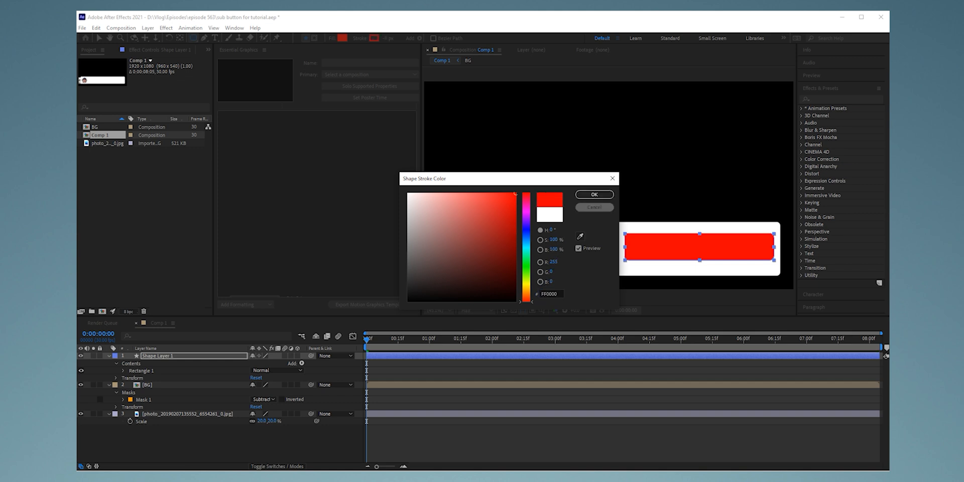
click(594, 195)
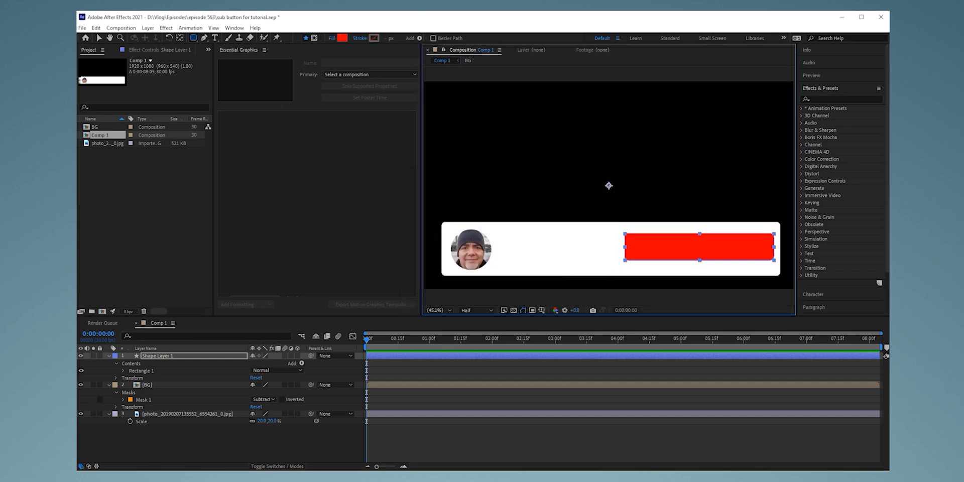
click(345, 38)
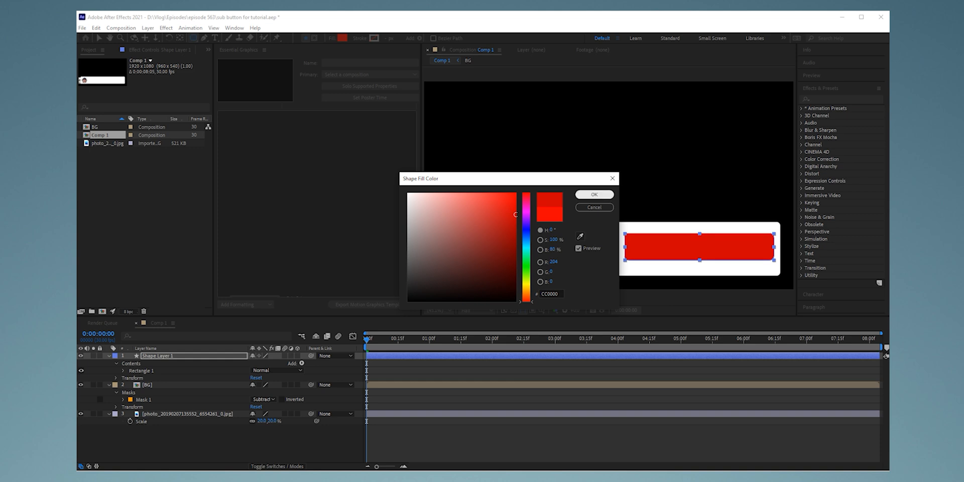